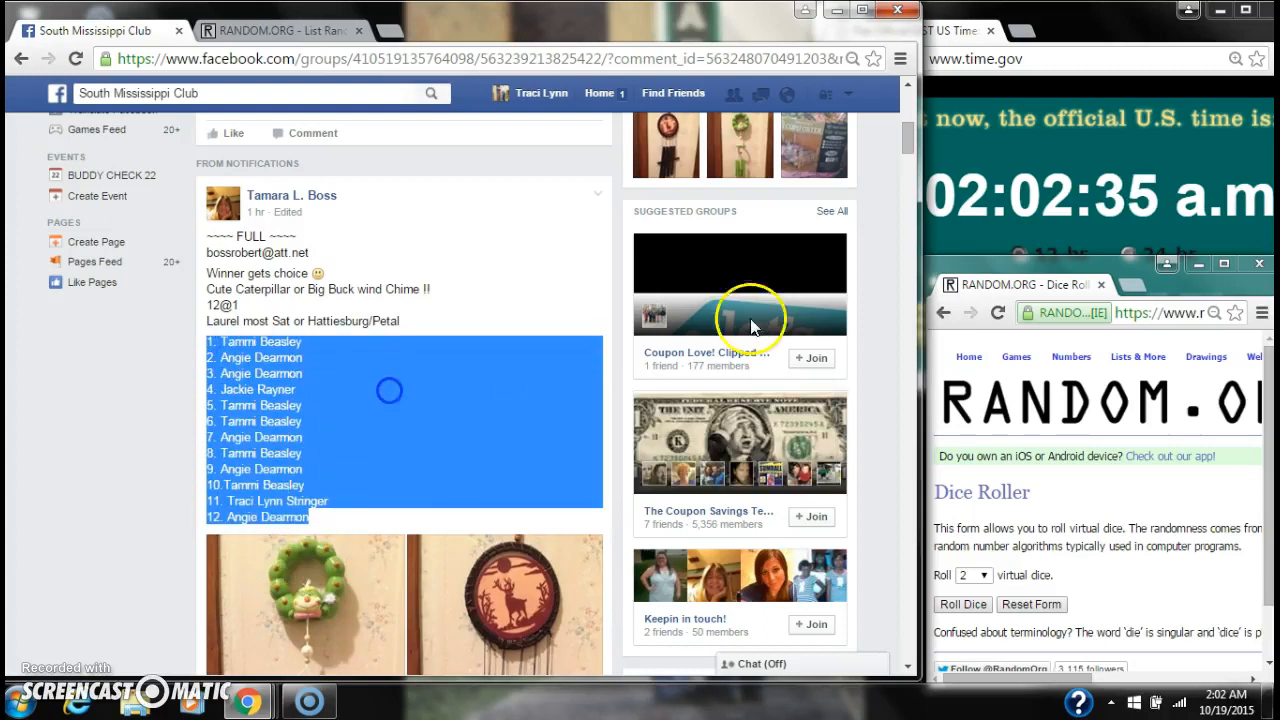
Step: Roll two dice in the Dice Roller, getting a three and a two
scroll("down", 3)
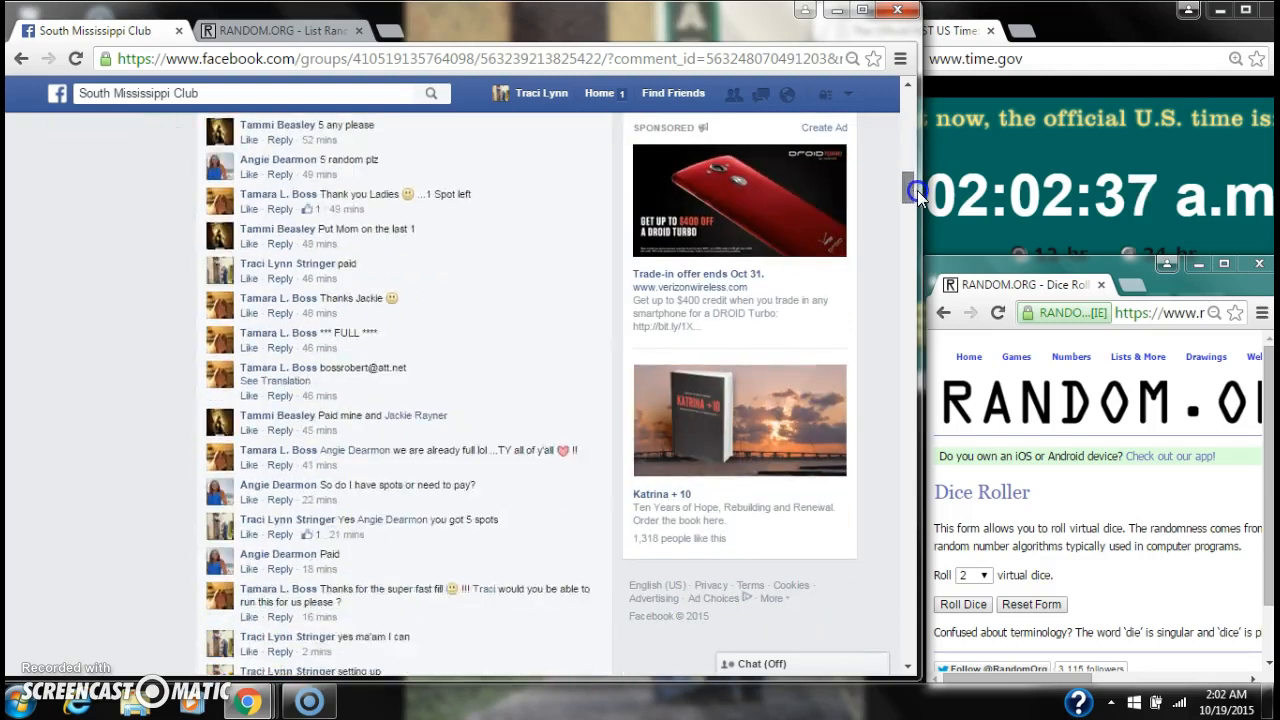
scroll("down", 3)
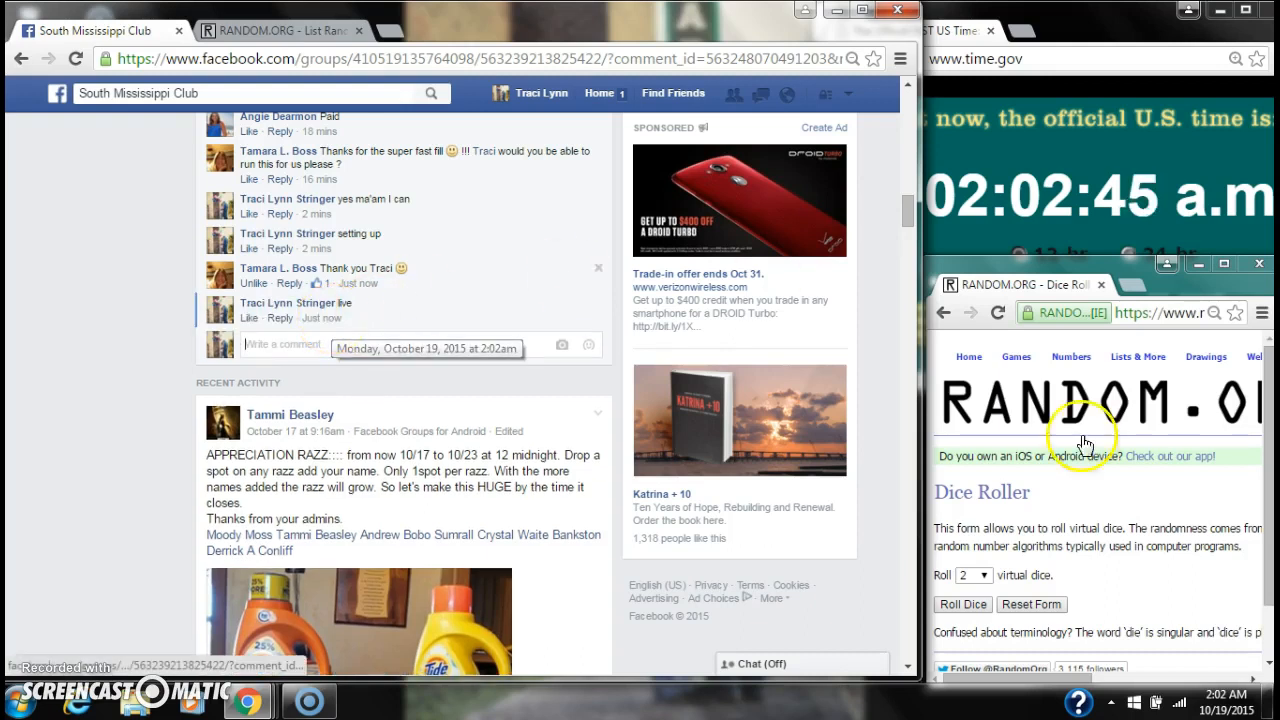
left_click(1203, 703)
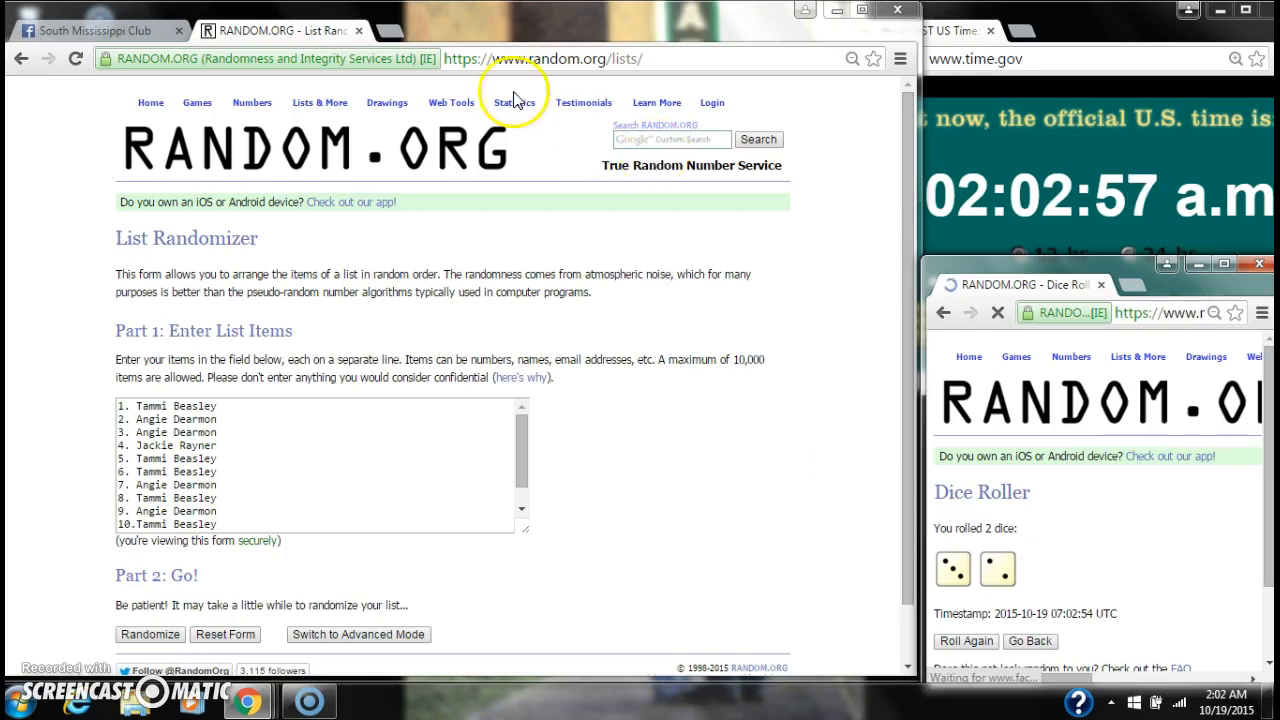
mouse_move(875, 347)
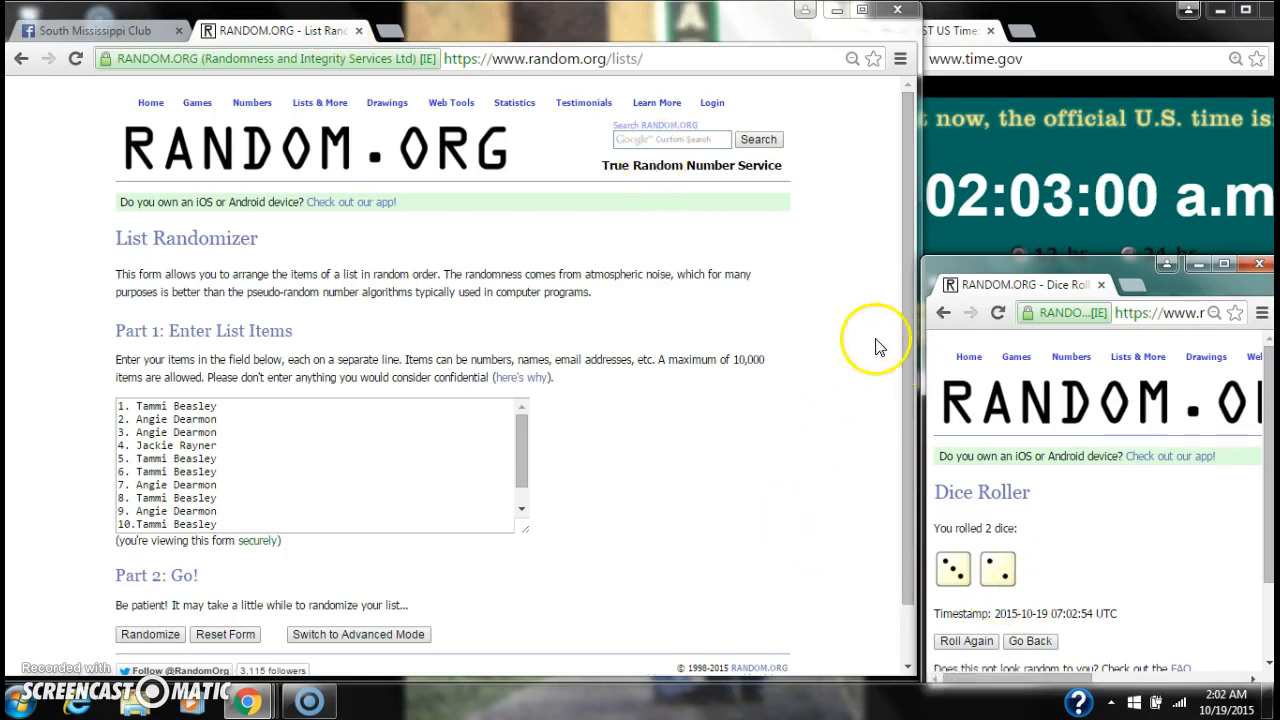
Step: Randomize the 12 giveaway names, then shuffle again until it reports 4 times
left_click(1226, 694)
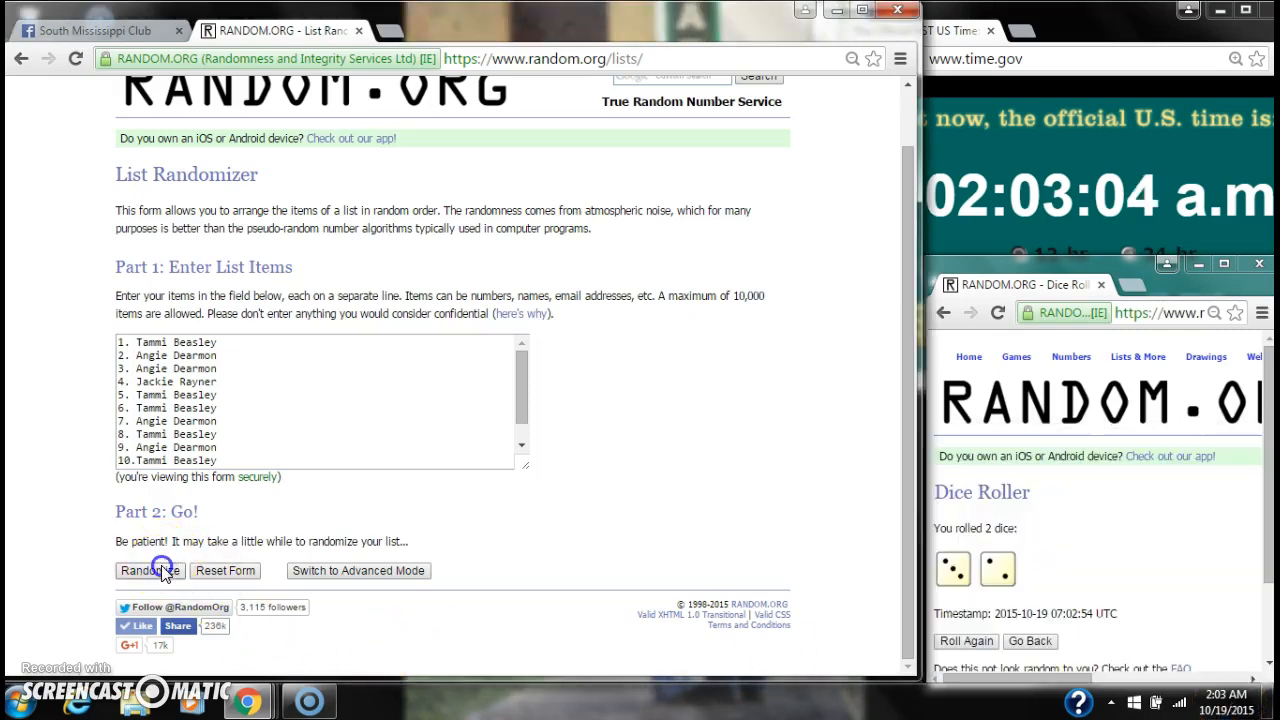
left_click(143, 570)
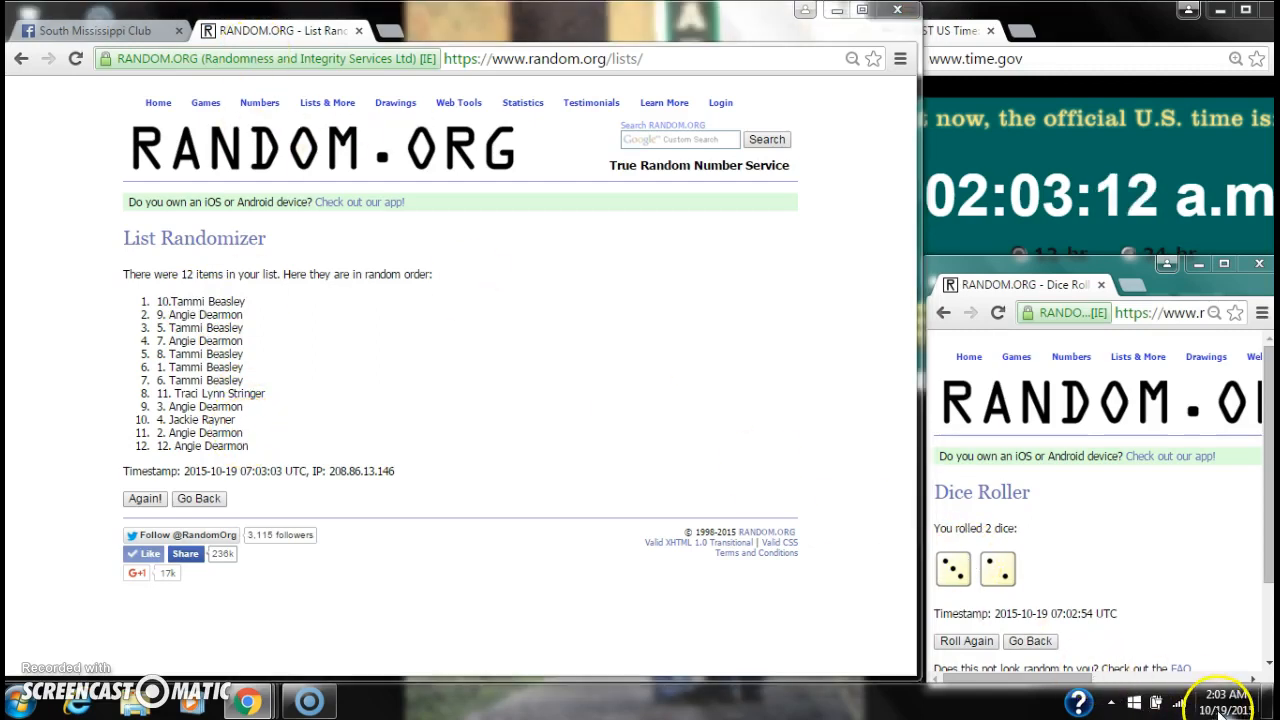
left_click(144, 498)
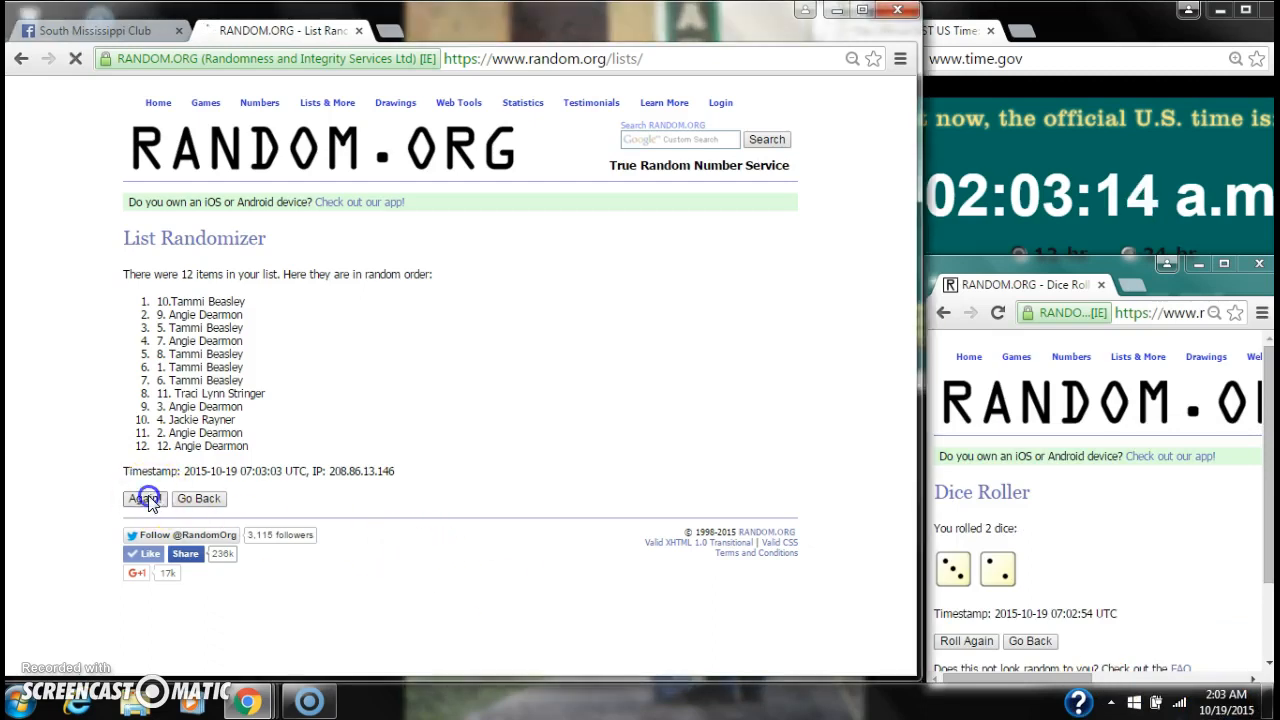
left_click(144, 498)
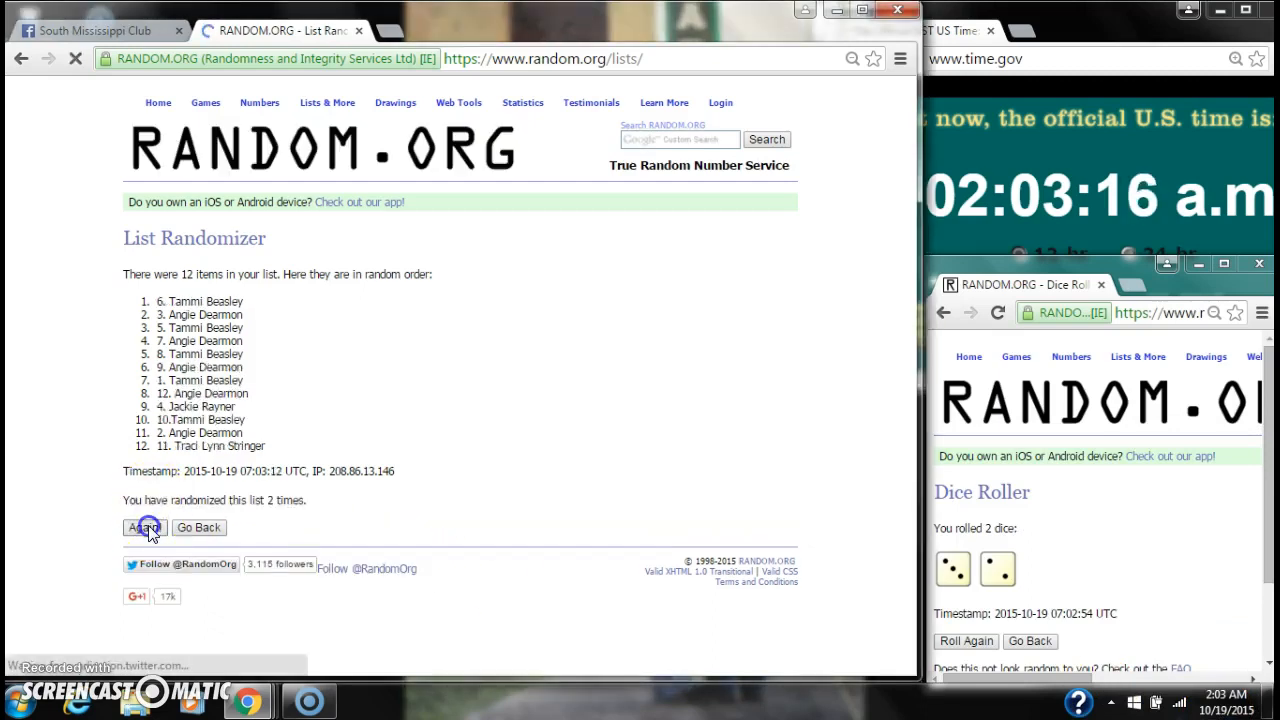
left_click(144, 527)
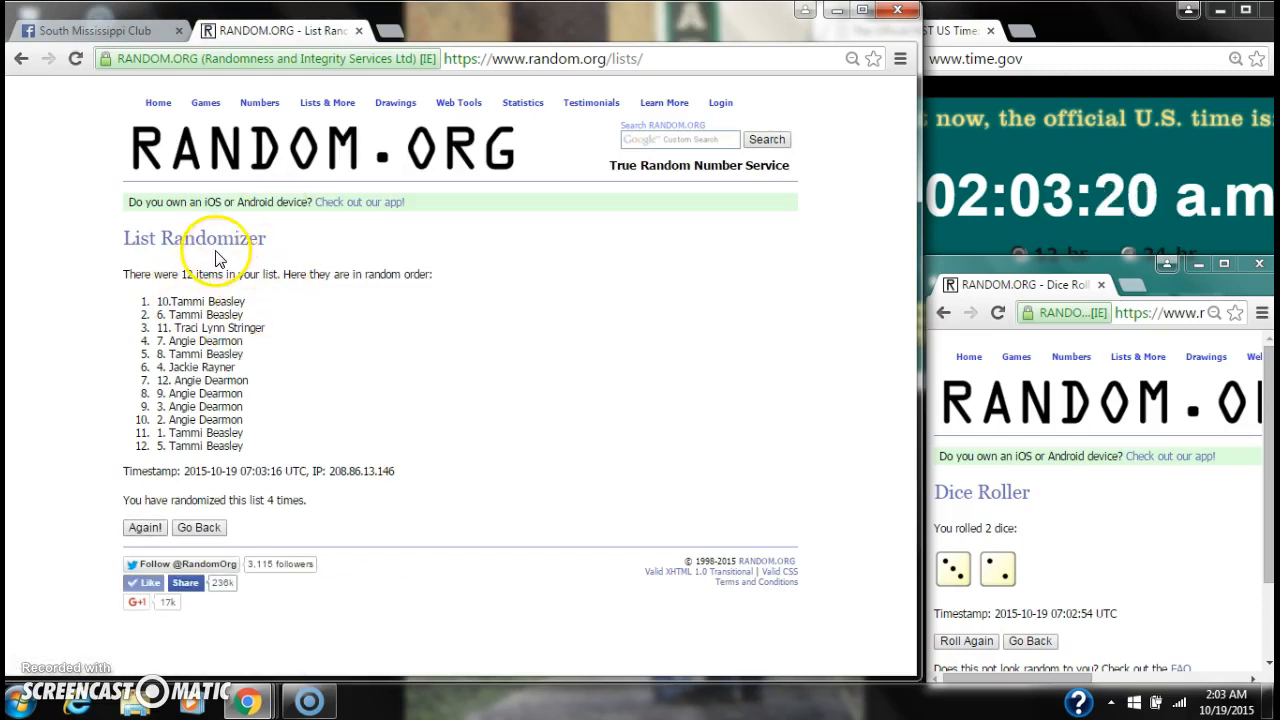
mouse_move(250, 405)
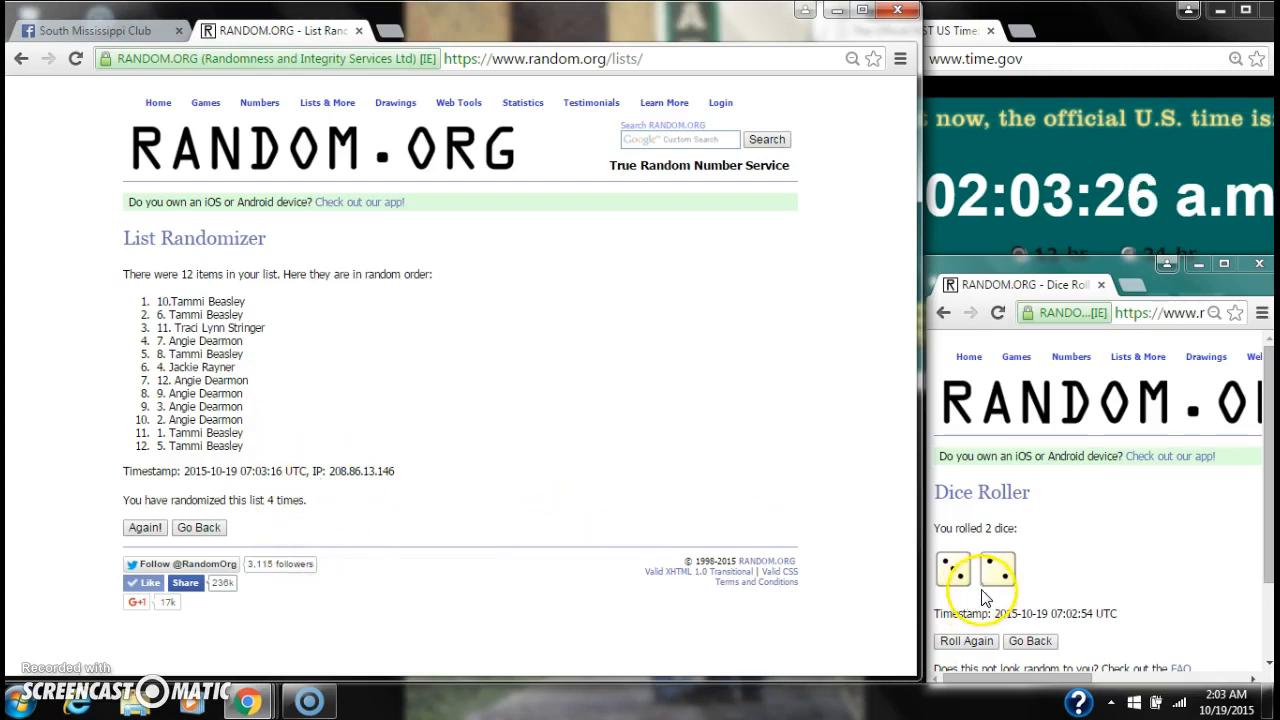
left_click(1225, 697)
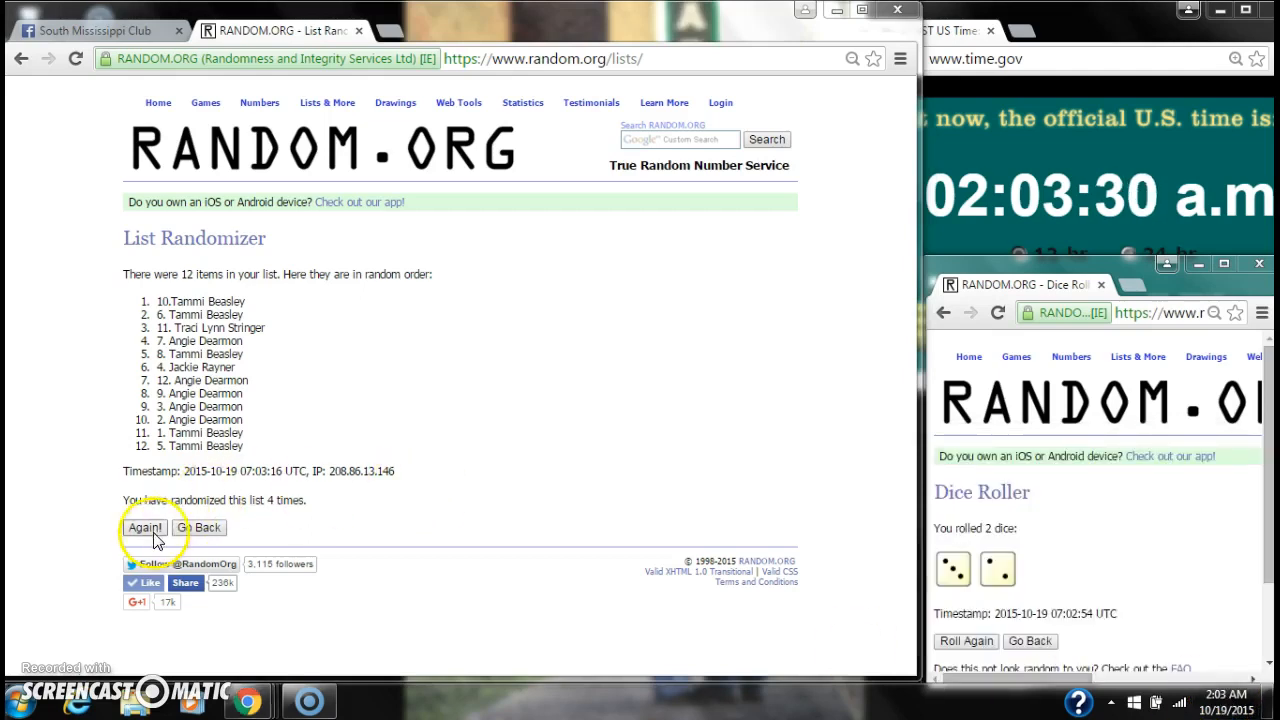
left_click(144, 527)
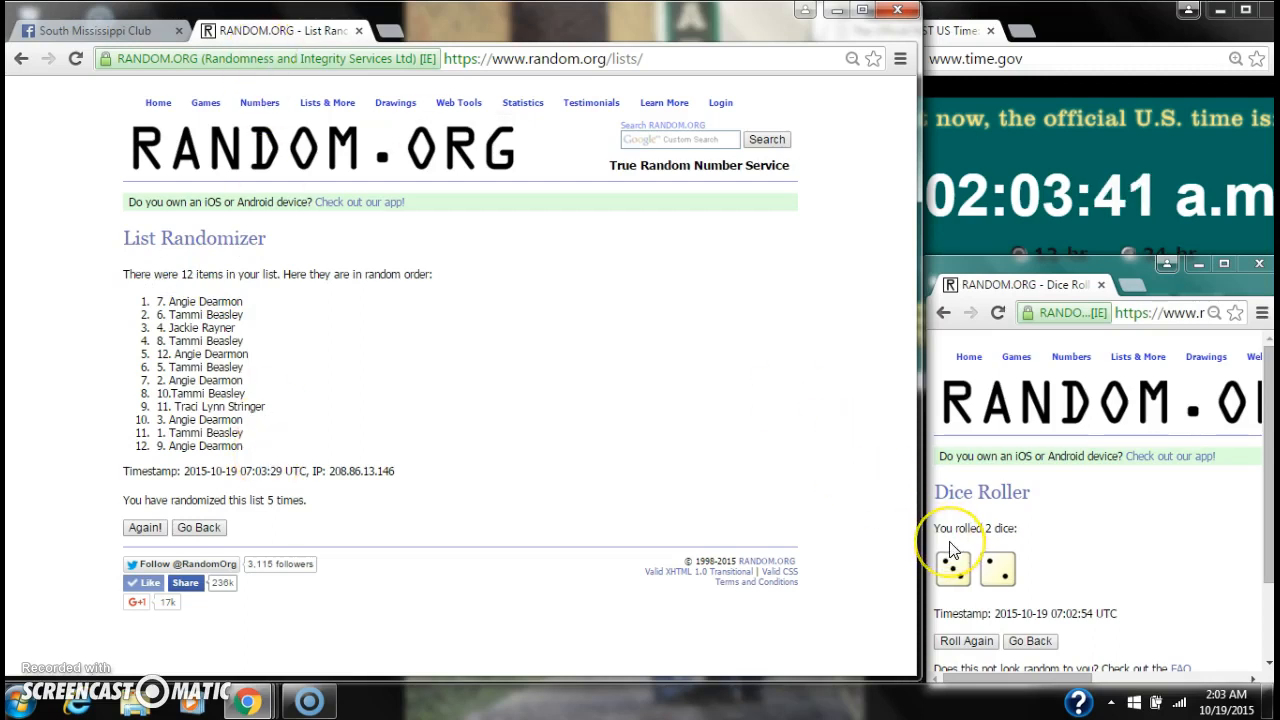
mouse_move(217, 92)
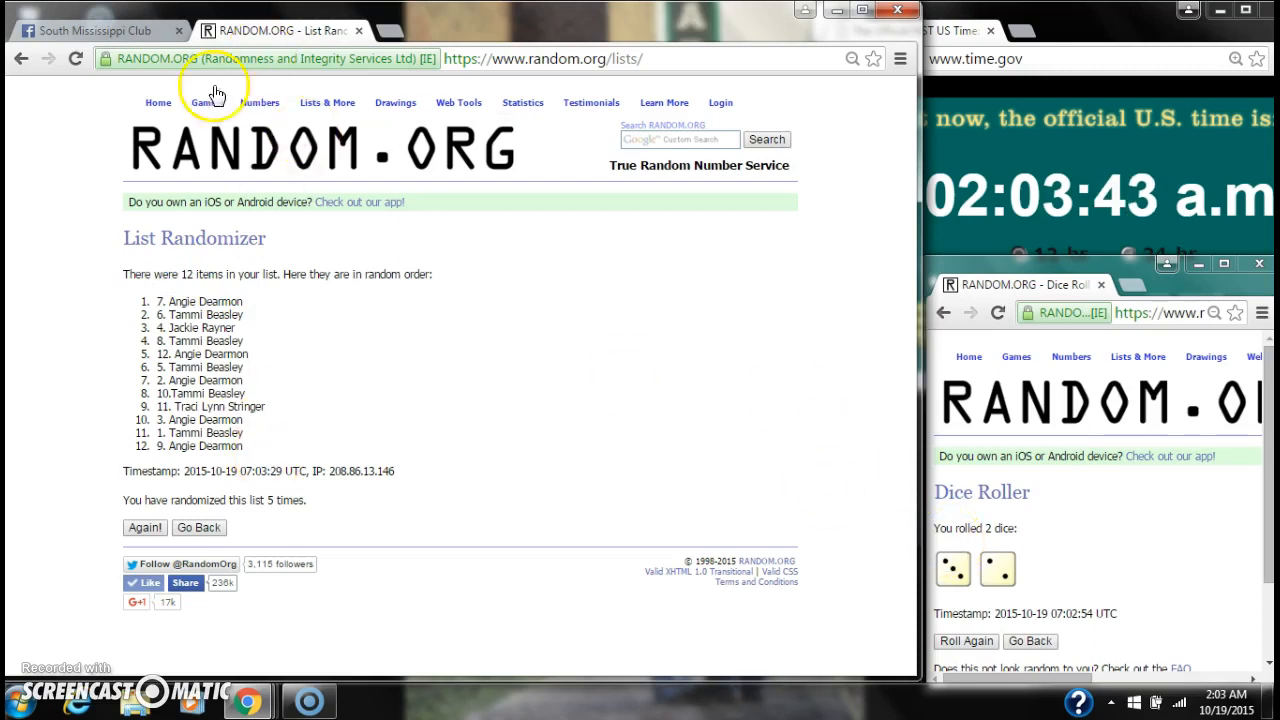
Step: Comment "done" on the Facebook giveaway post and return to the list results
left_click(95, 30)
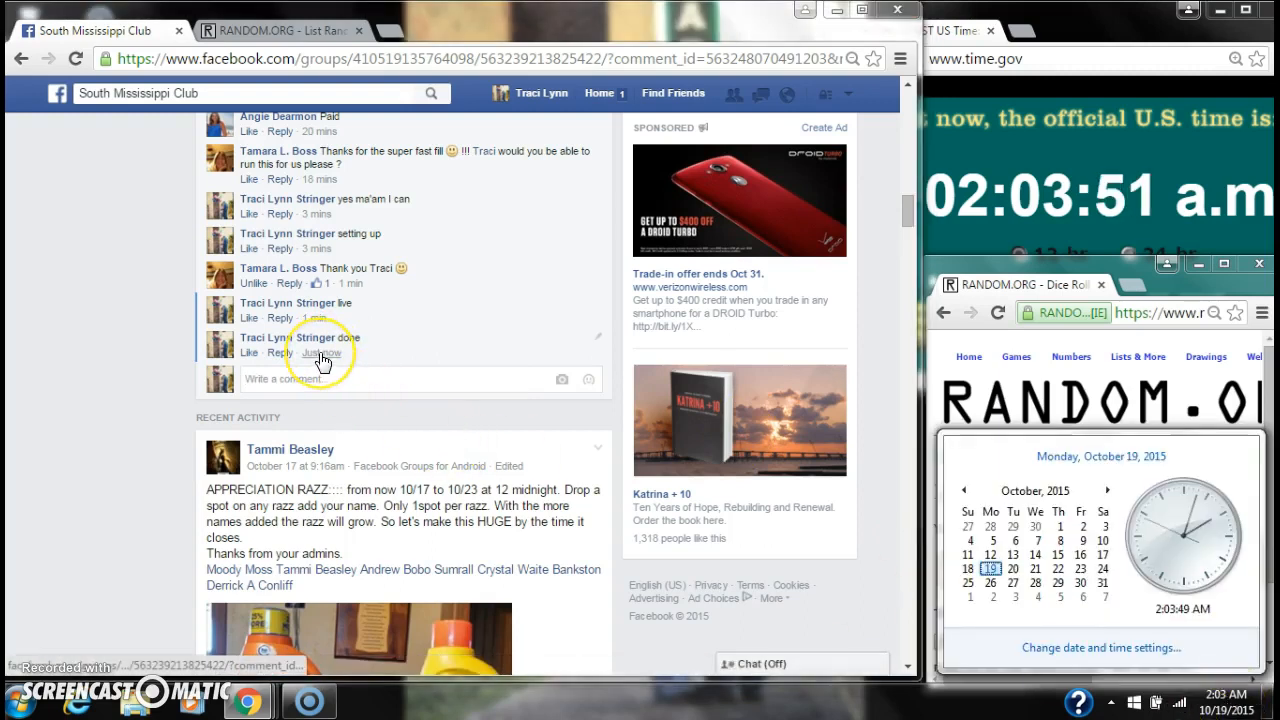
left_click(270, 30)
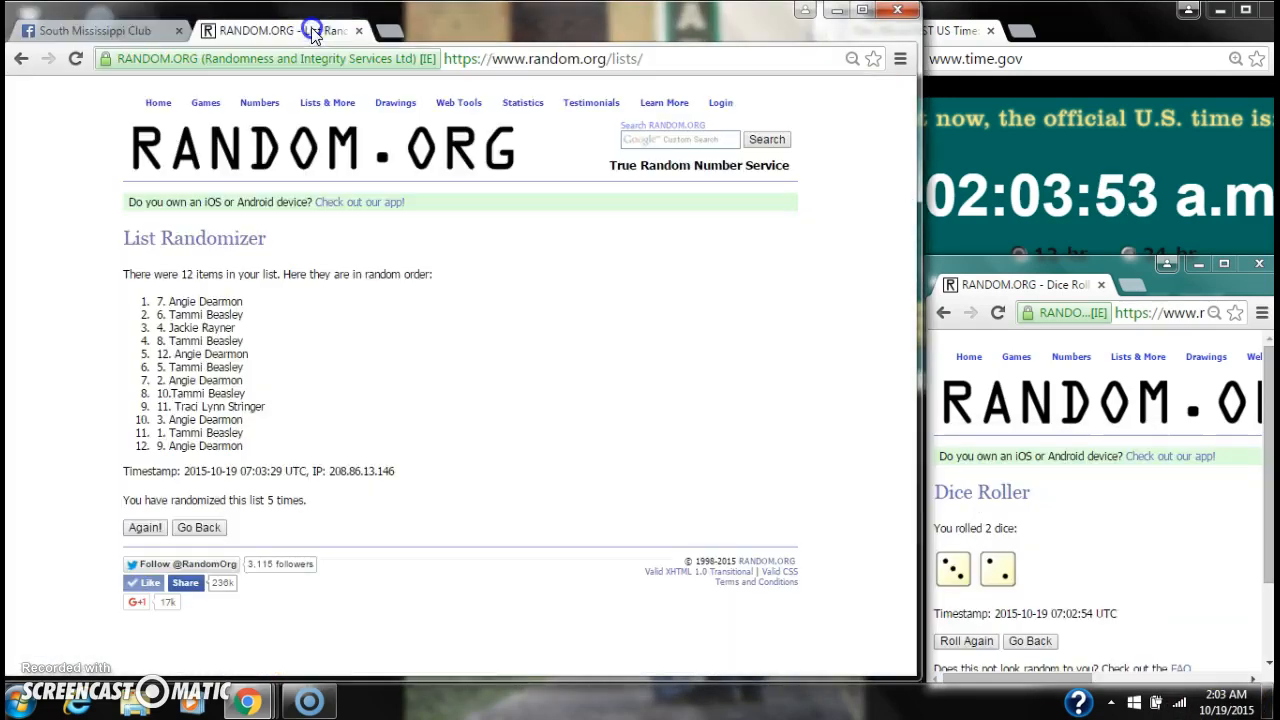